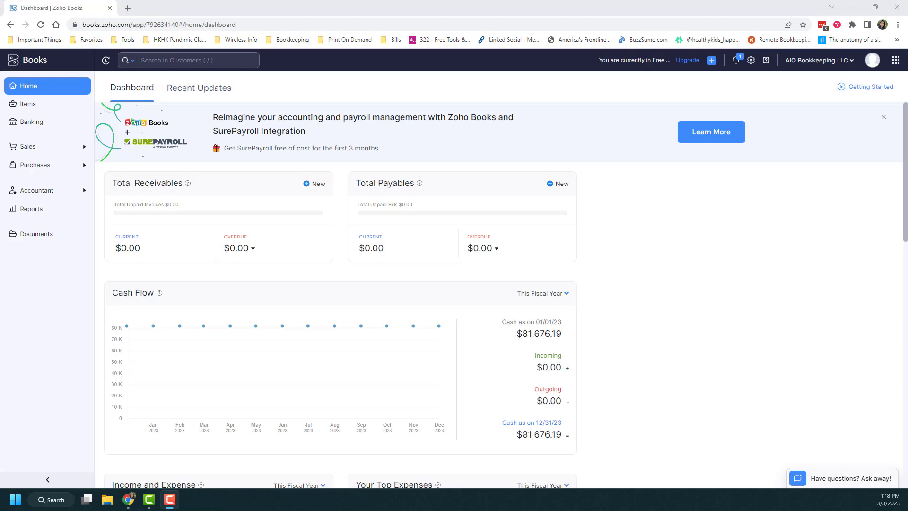
pyautogui.moveTo(62, 422)
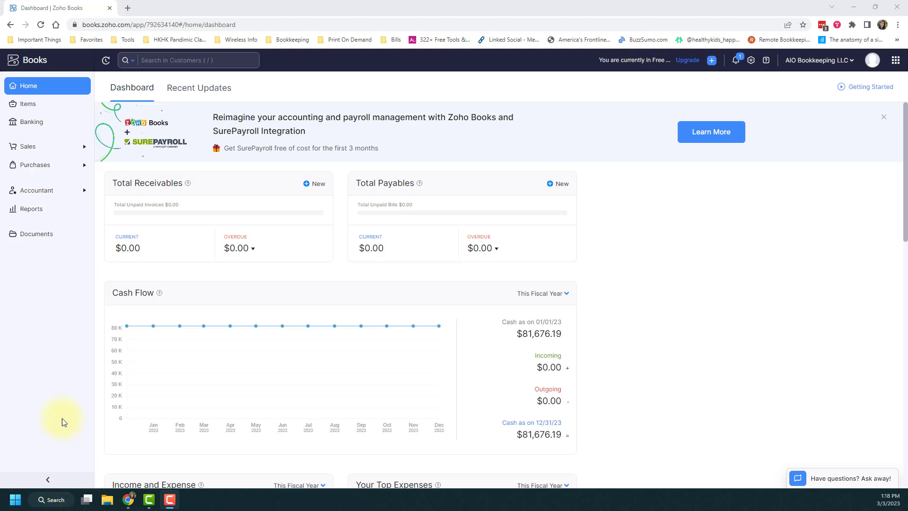
pyautogui.moveTo(49, 210)
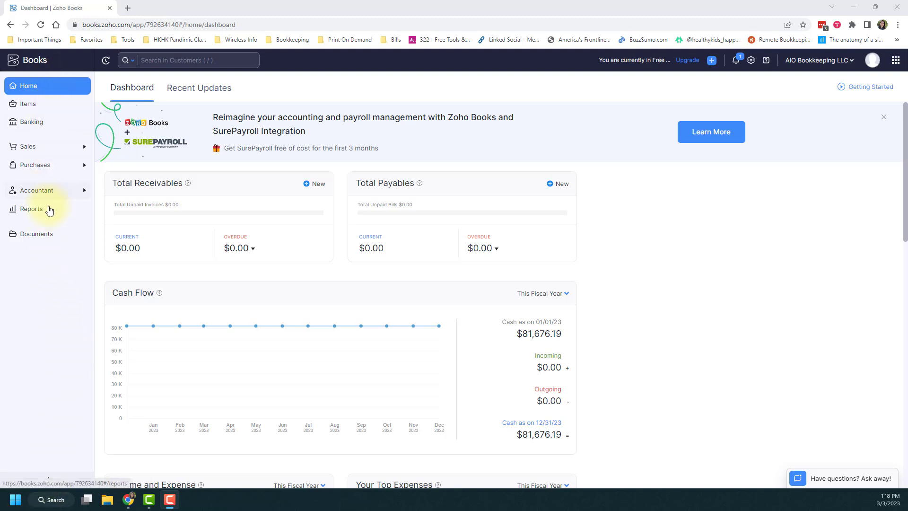
pyautogui.moveTo(55, 214)
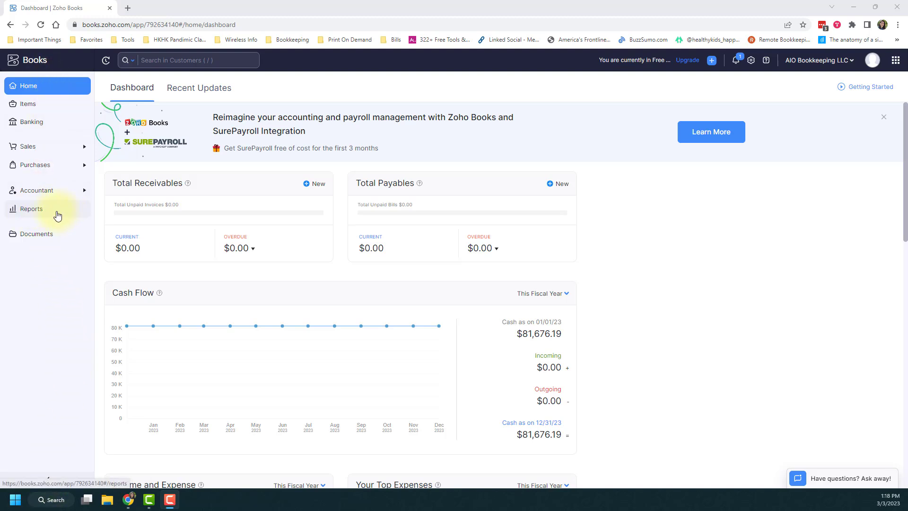
# Go to the Reports page from the left sidebar.
pyautogui.click(31, 208)
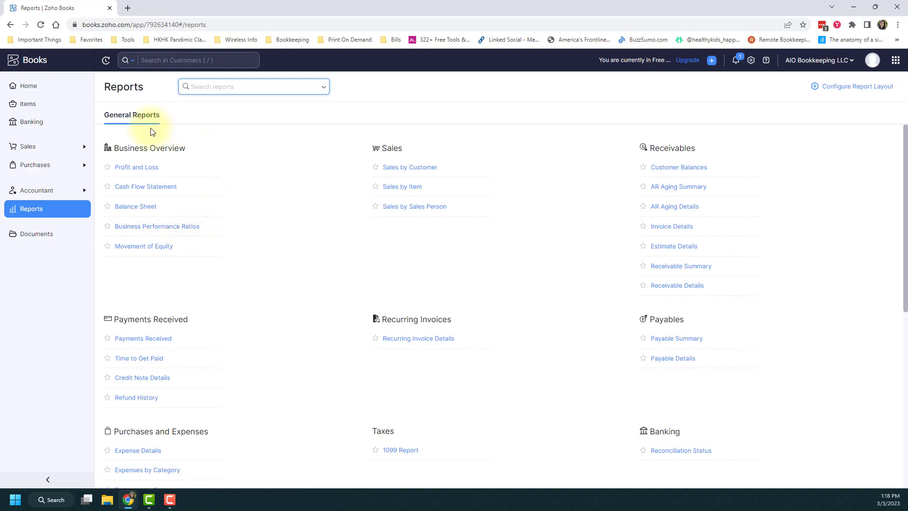
pyautogui.moveTo(219, 262)
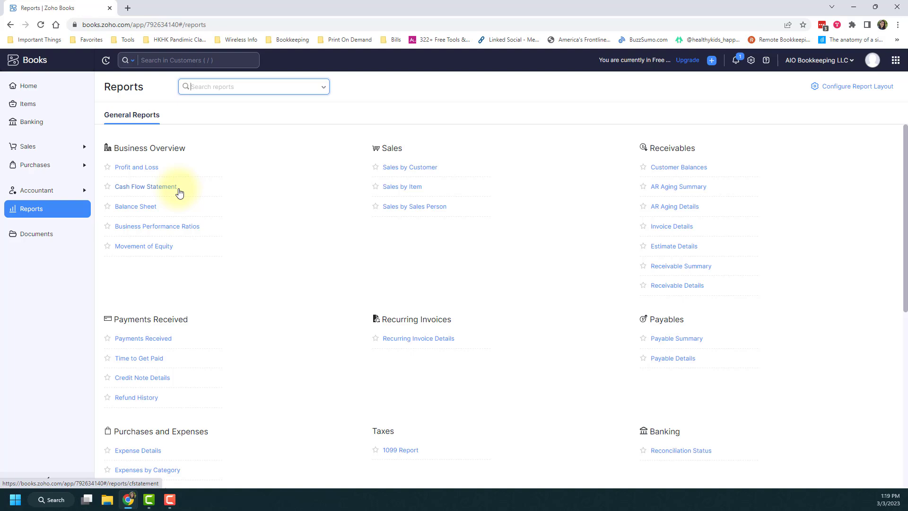
pyautogui.moveTo(385, 225)
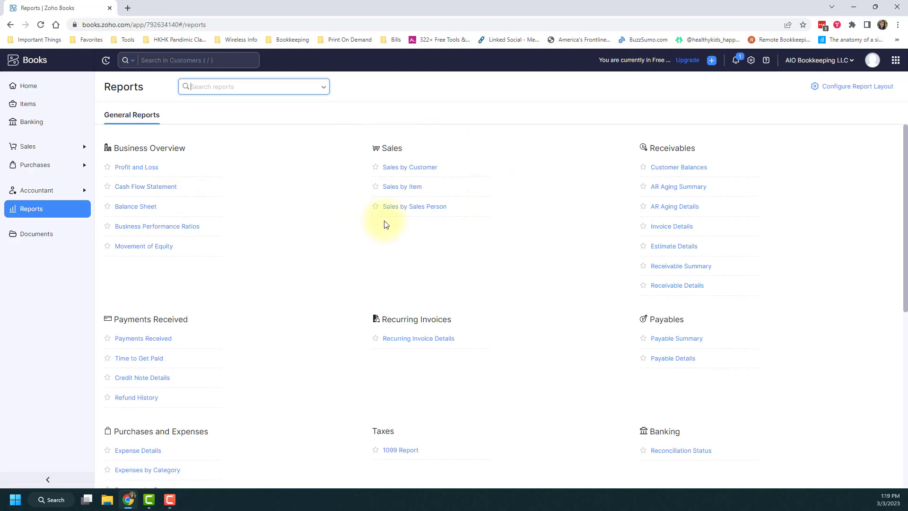
pyautogui.moveTo(644, 313)
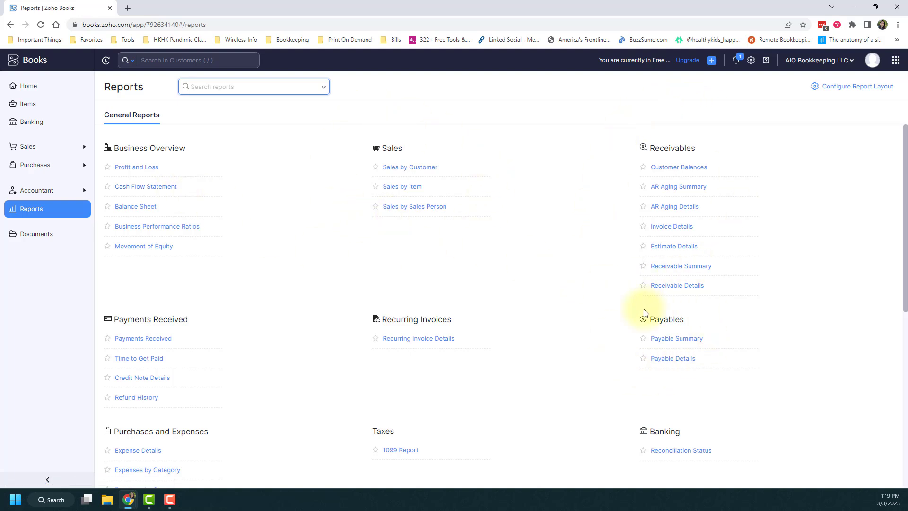
pyautogui.scroll(-3)
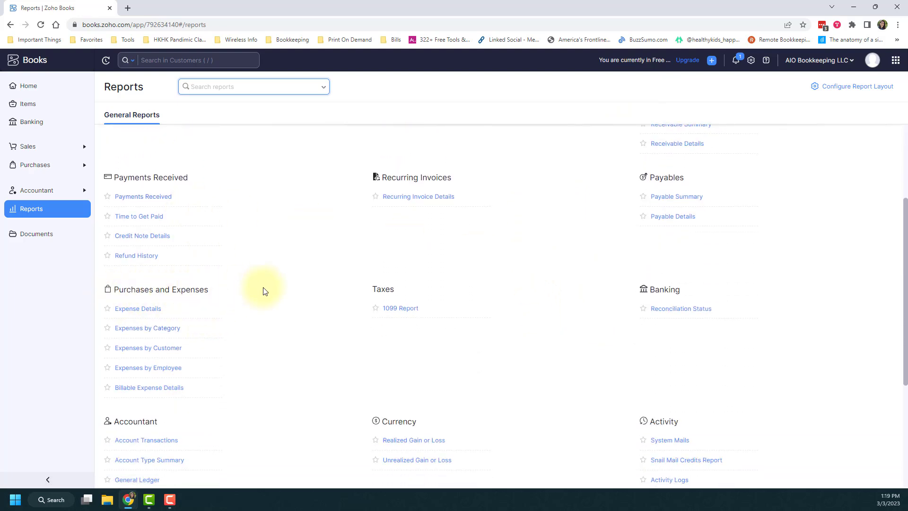
pyautogui.scroll(-3)
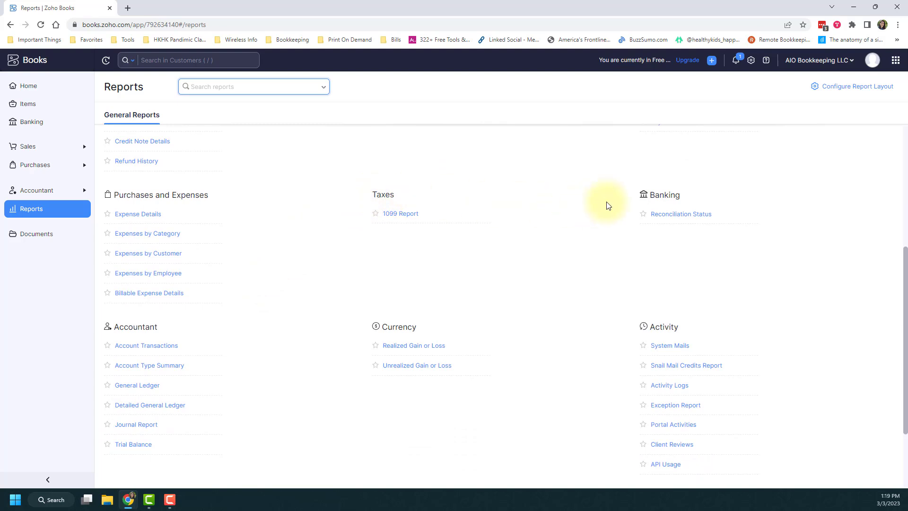
pyautogui.scroll(-3)
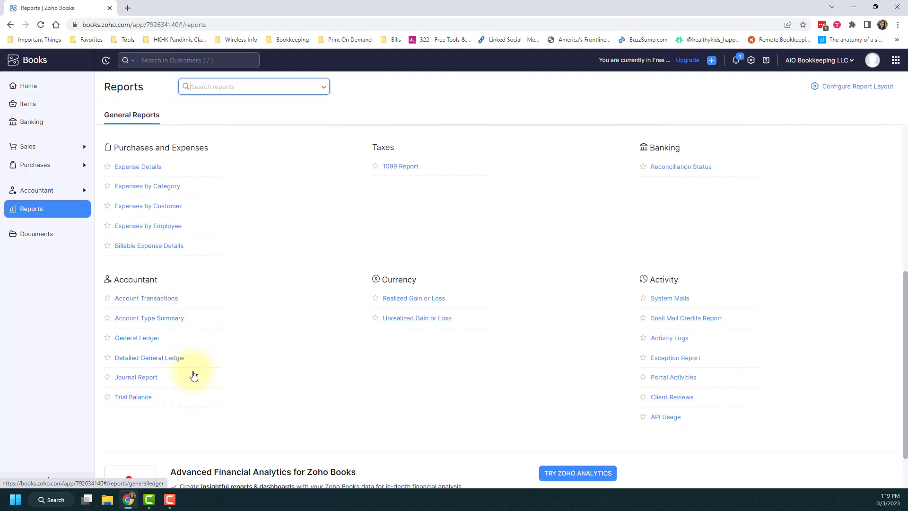
pyautogui.moveTo(175, 407)
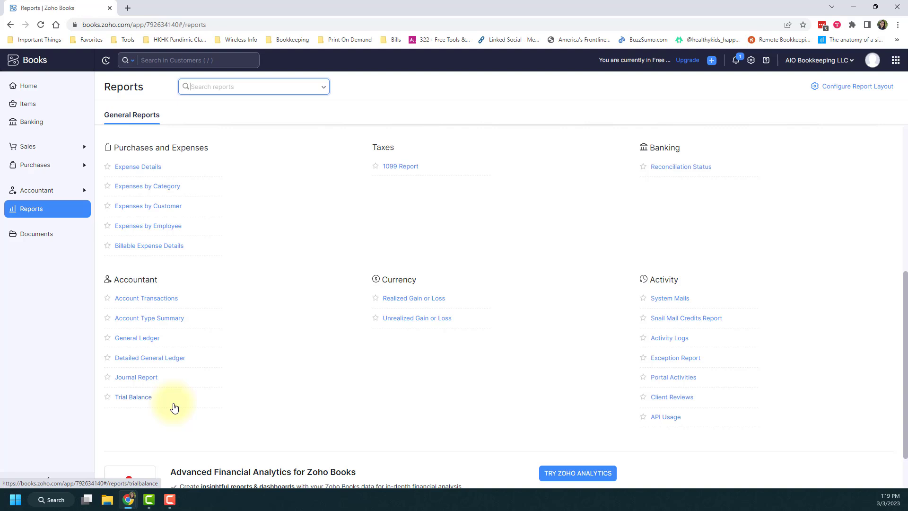
pyautogui.moveTo(562, 303)
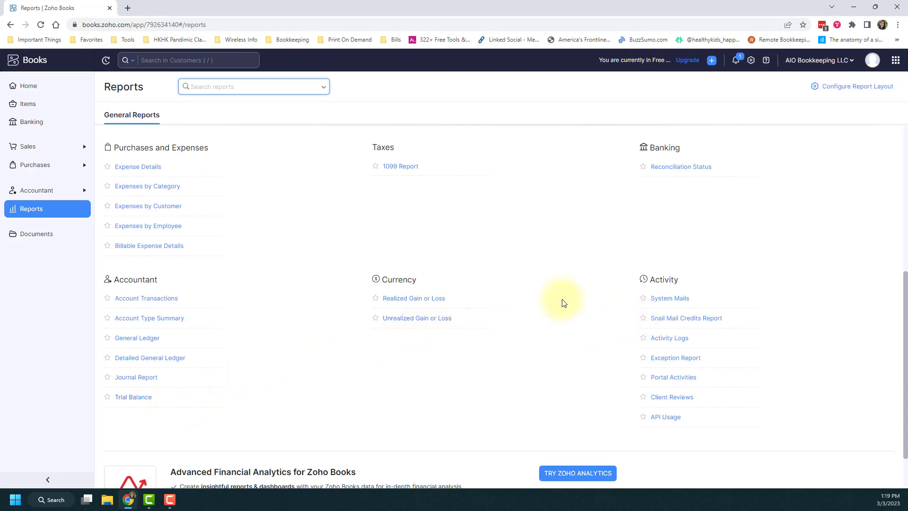
pyautogui.moveTo(517, 310)
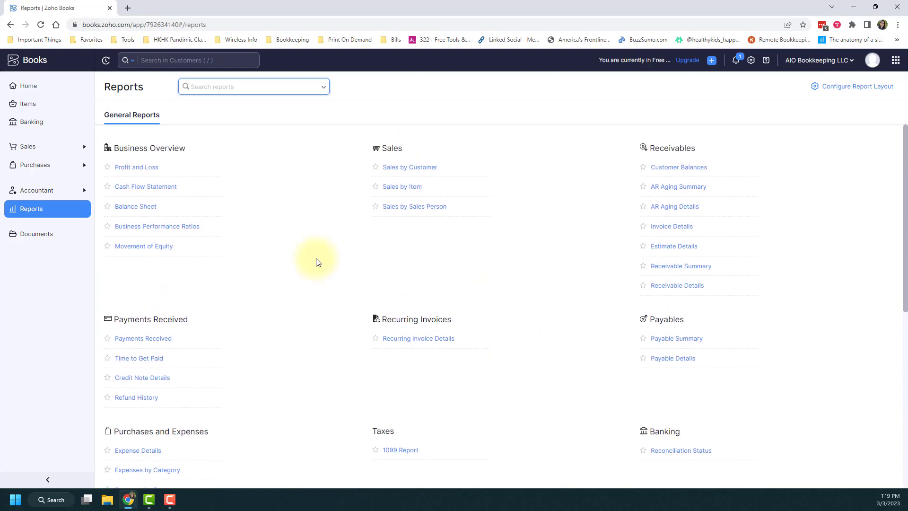
pyautogui.click(254, 86)
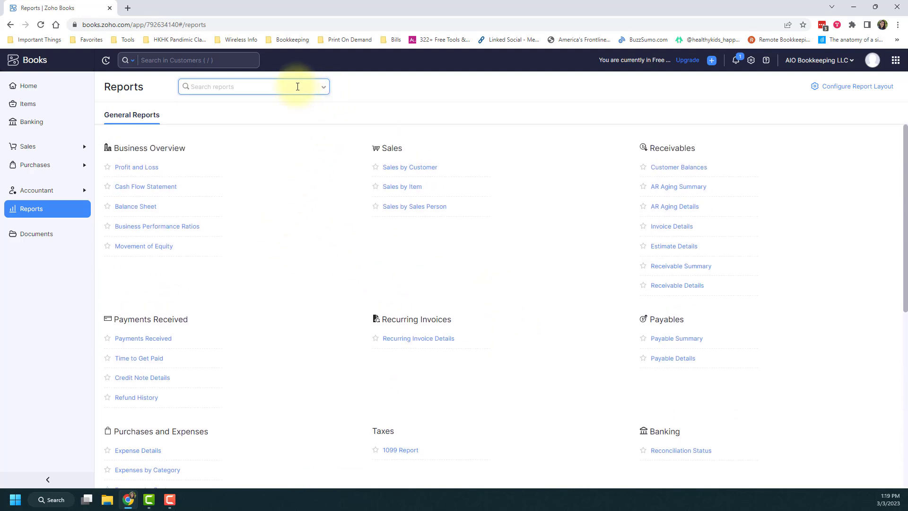
pyautogui.write('p')
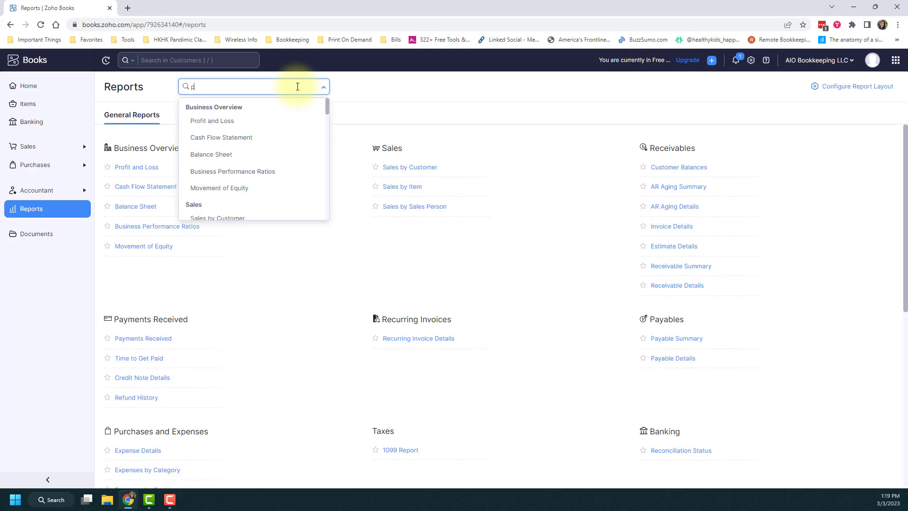
pyautogui.write('ro')
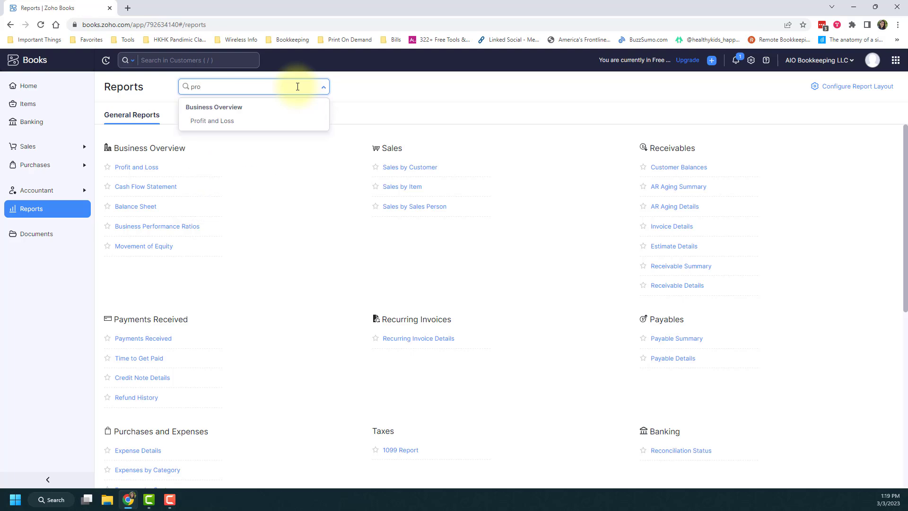
pyautogui.press('BackSpace')
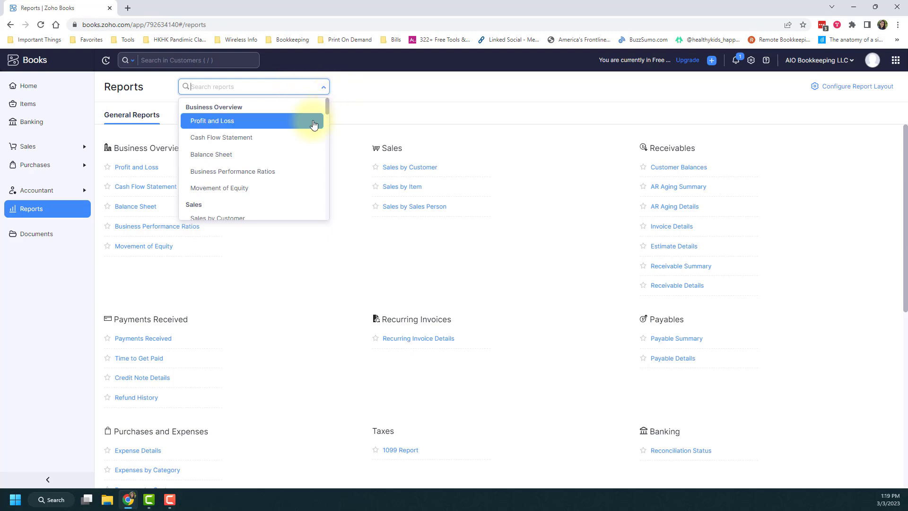
pyautogui.scroll(-3)
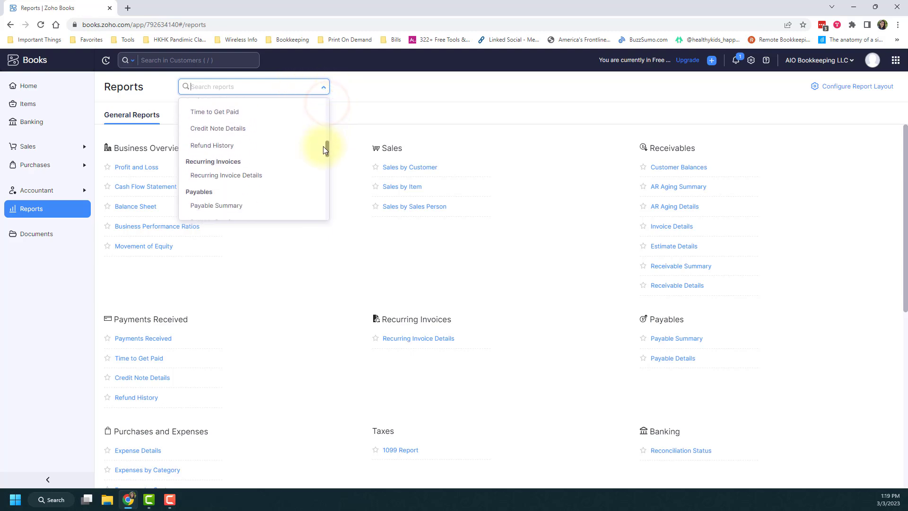
pyautogui.click(358, 107)
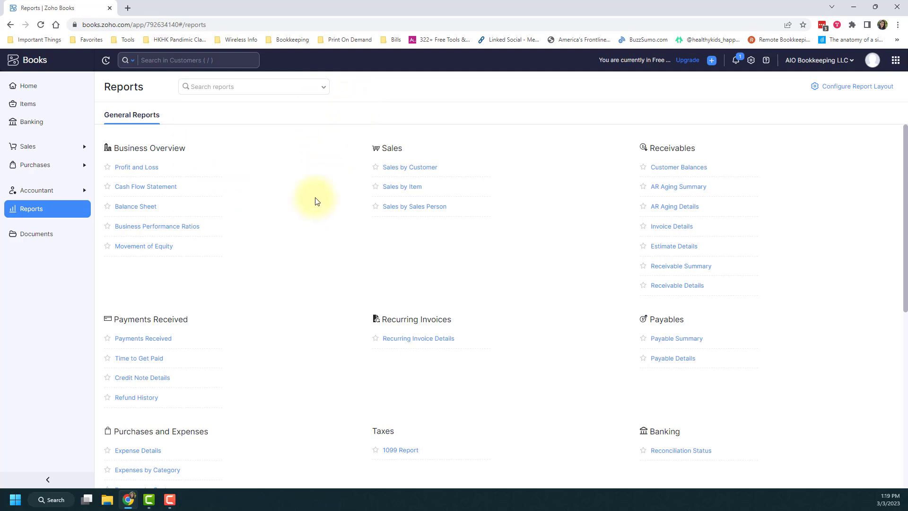
pyautogui.moveTo(139, 285)
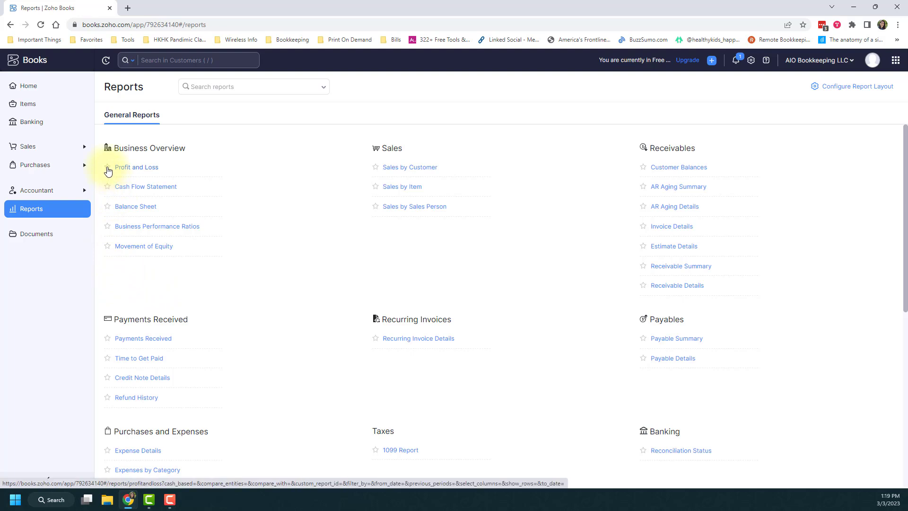
# Star Profit and Loss, Balance Sheet and Cash Flow Statement so they appear under My Favorites.
pyautogui.click(107, 168)
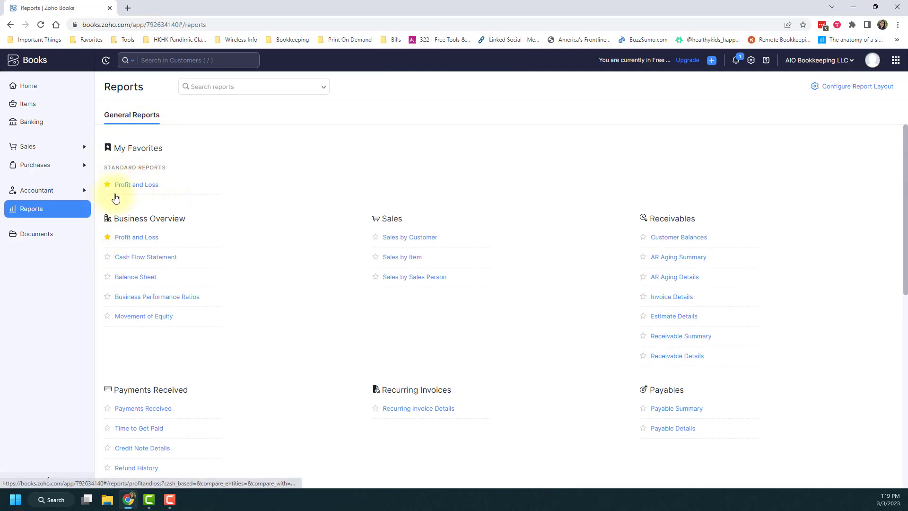
pyautogui.click(107, 277)
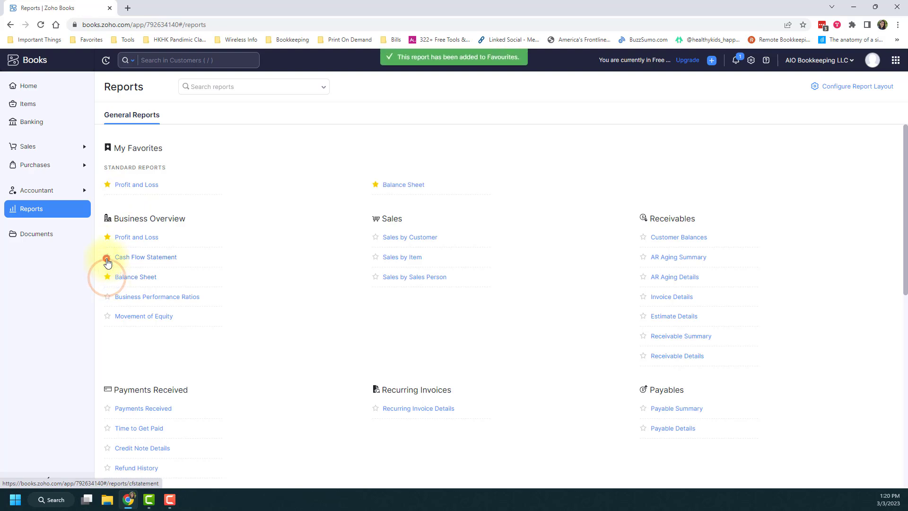
pyautogui.click(107, 256)
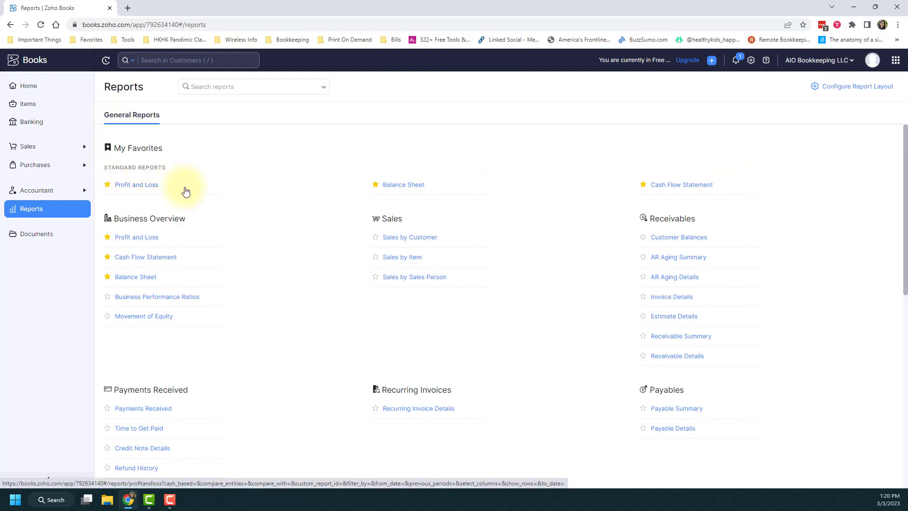
pyautogui.moveTo(201, 197)
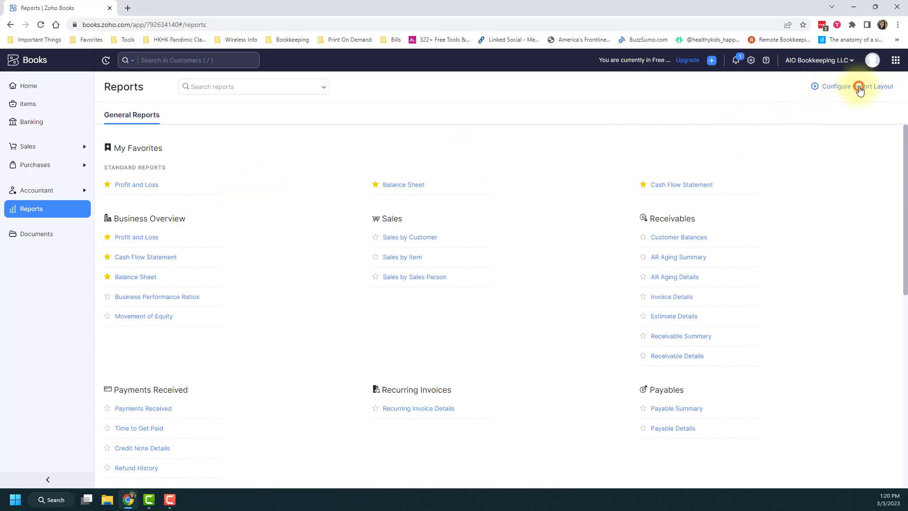
pyautogui.click(856, 86)
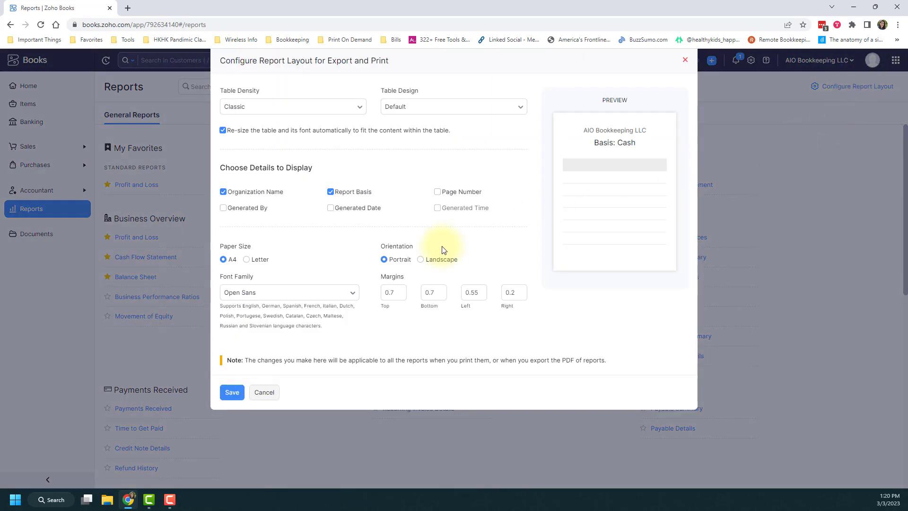
pyautogui.moveTo(402, 77)
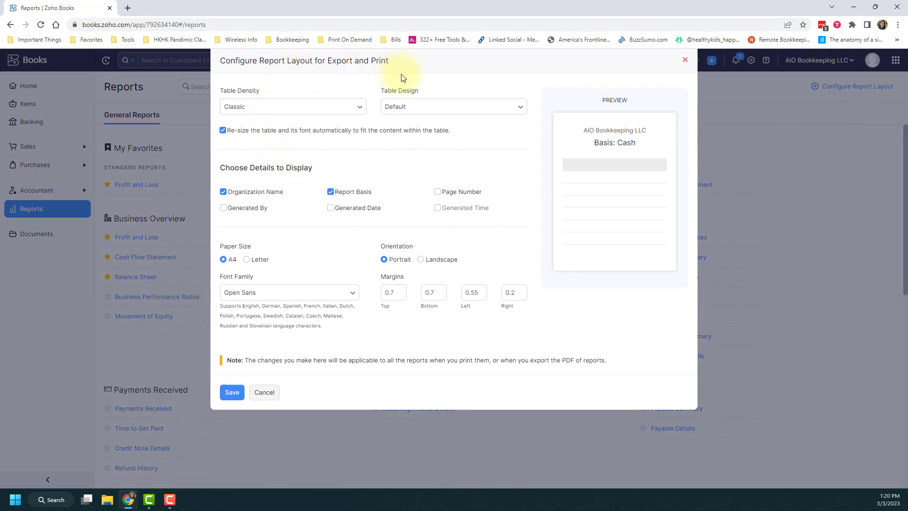
pyautogui.moveTo(512, 169)
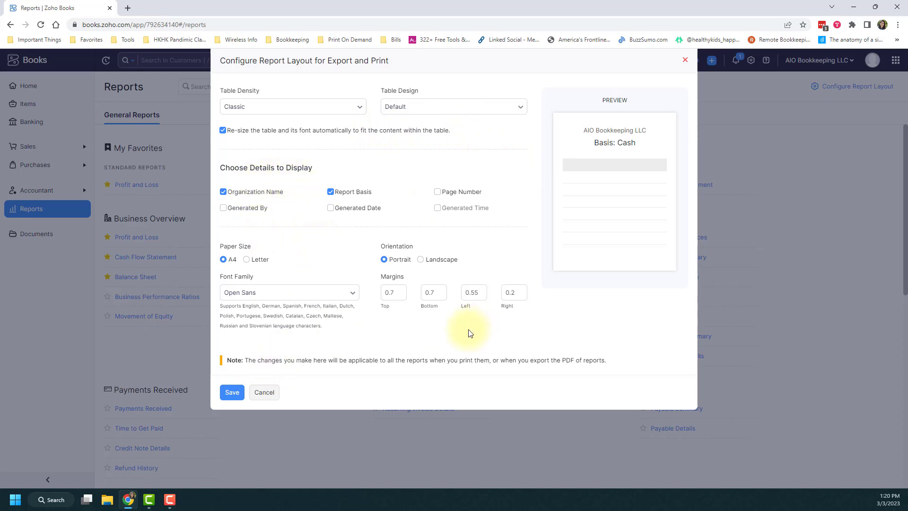
pyautogui.moveTo(248, 342)
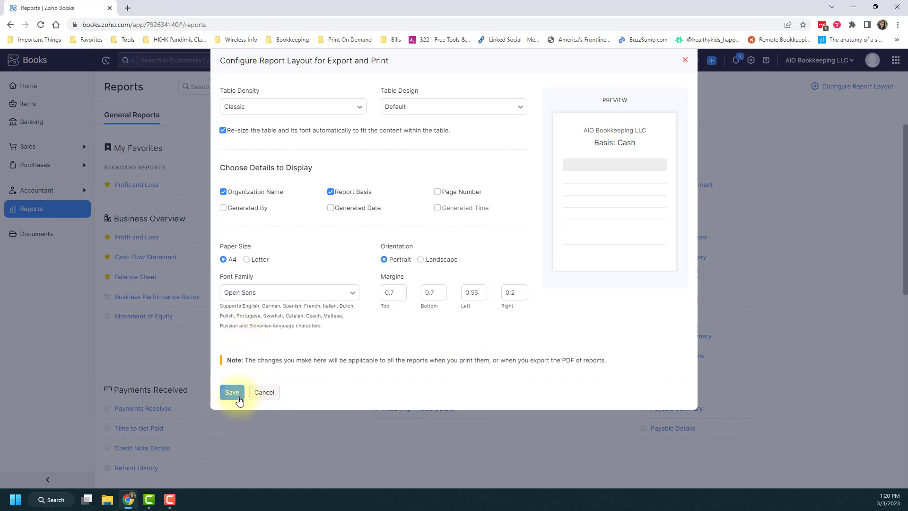
pyautogui.click(232, 391)
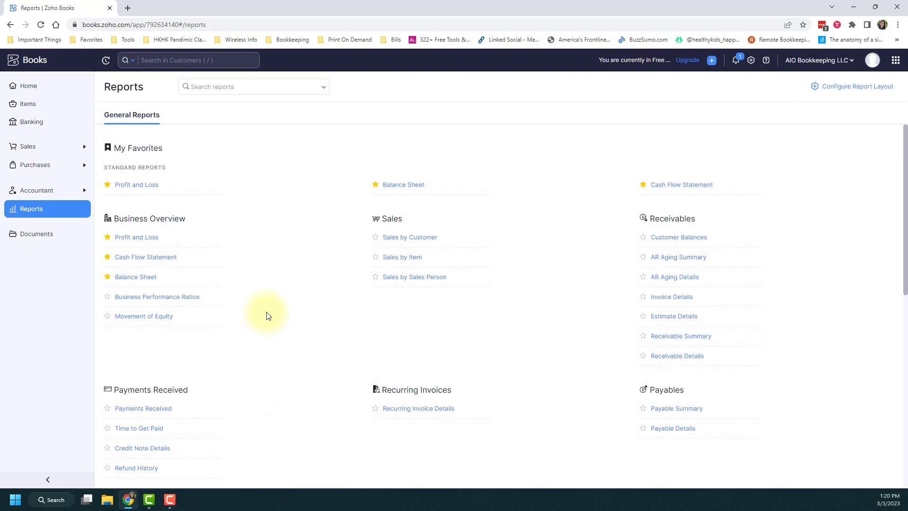
pyautogui.moveTo(149, 185)
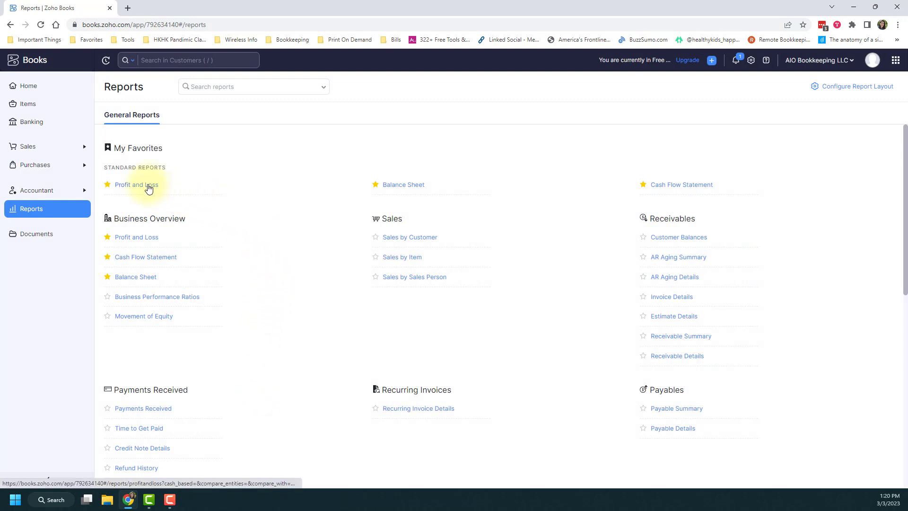
# Open the 2022 Profit and Loss report and bring up its Add Temporary Note box.
pyautogui.click(136, 185)
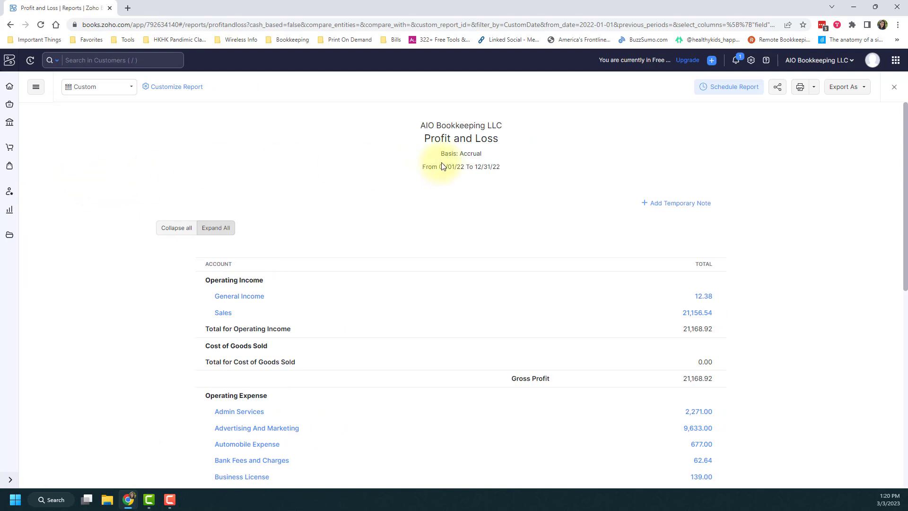
pyautogui.moveTo(501, 170)
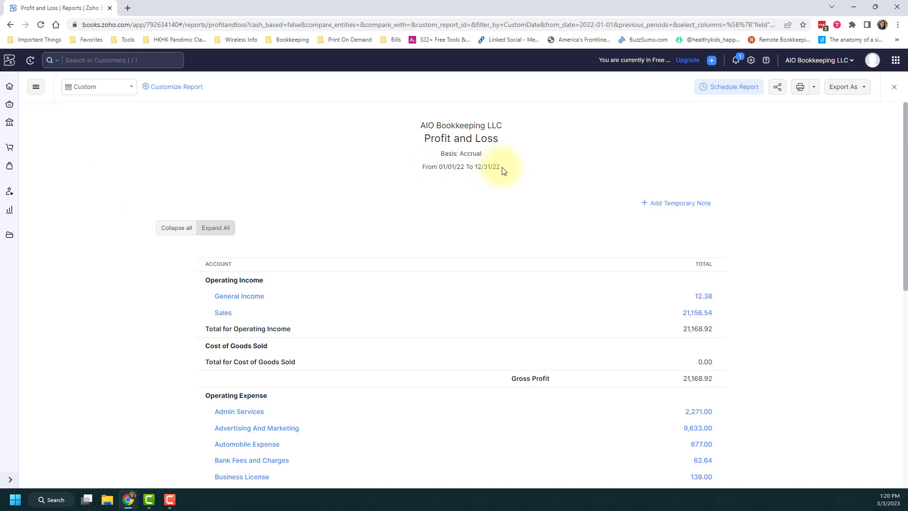
pyautogui.scroll(-3)
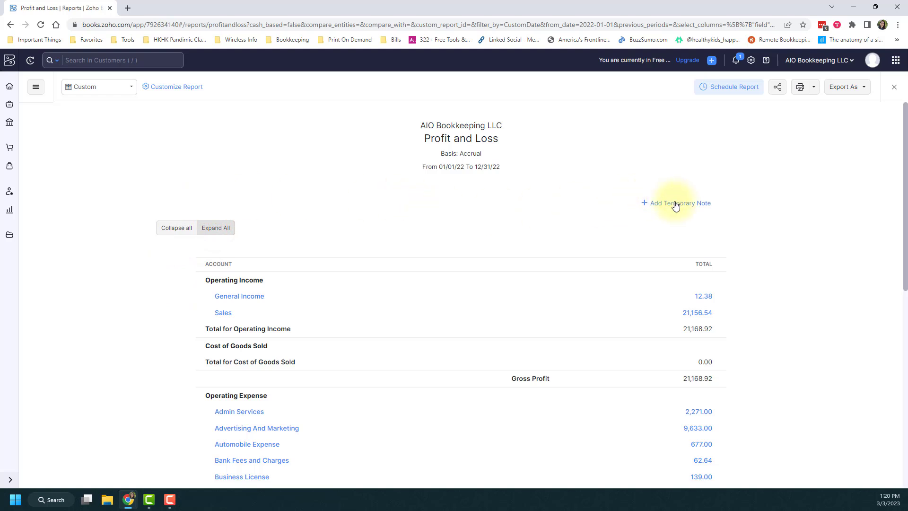
pyautogui.moveTo(692, 205)
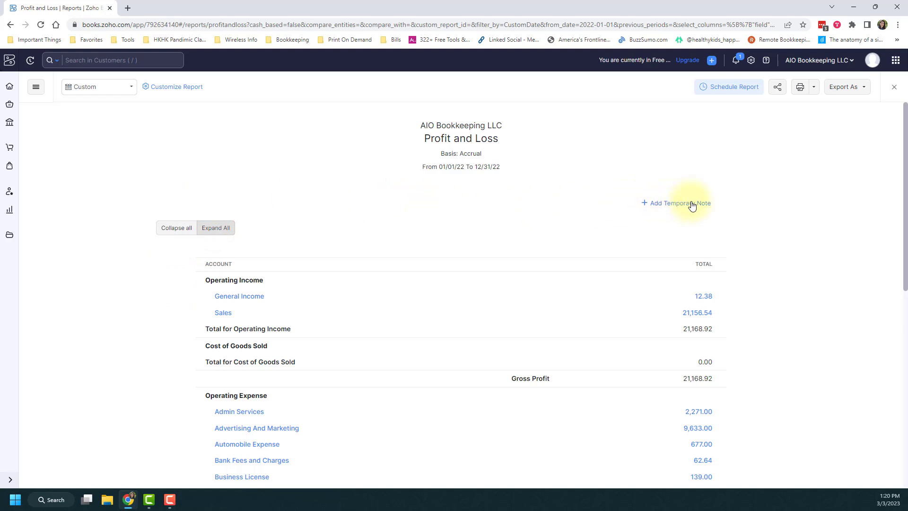
pyautogui.click(676, 202)
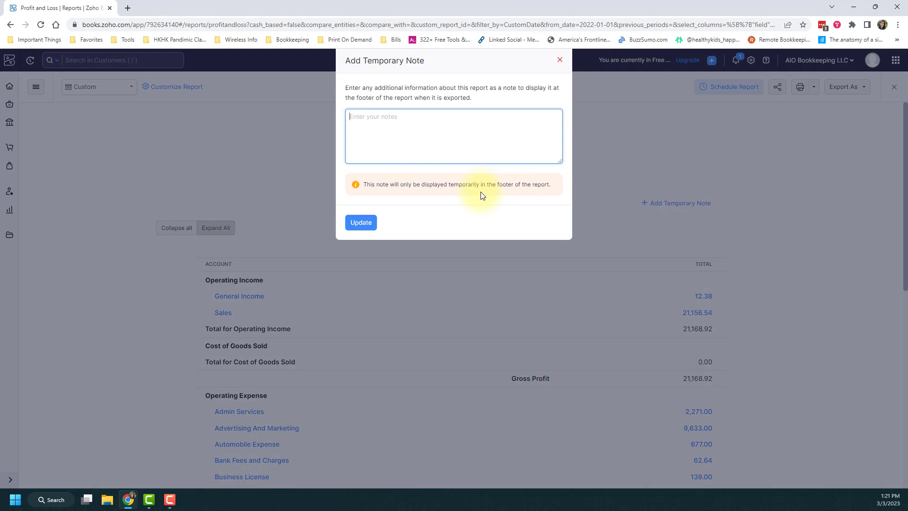
pyautogui.moveTo(502, 193)
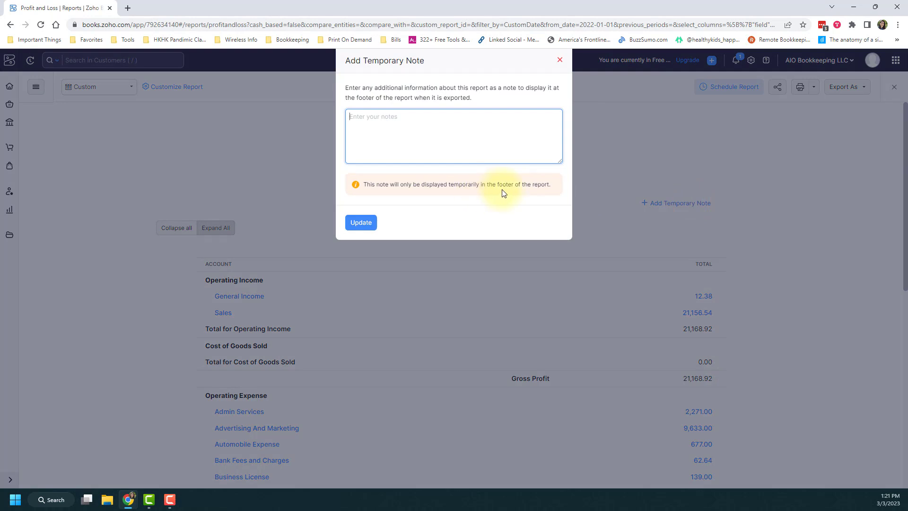
# Close the note box unsaved and briefly highlight the report's 'Basis: Accrual' line.
pyautogui.click(559, 60)
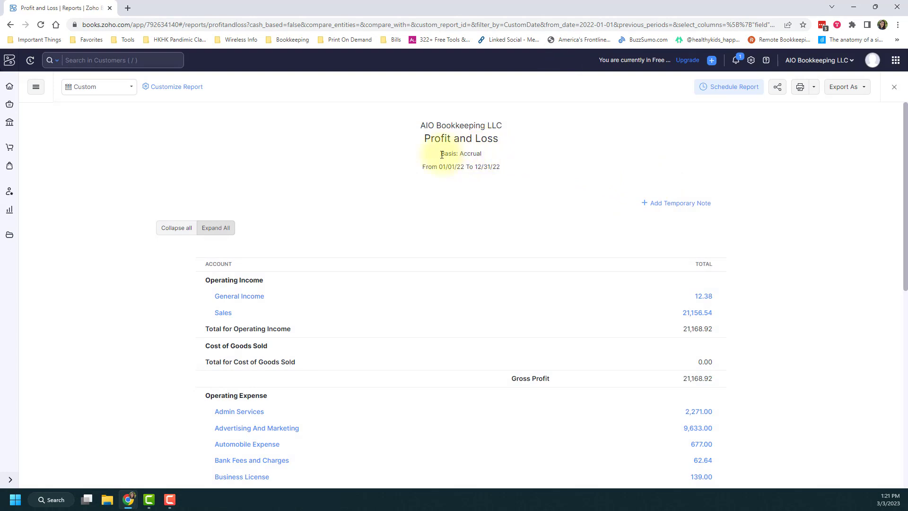
pyautogui.doubleClick(460, 153)
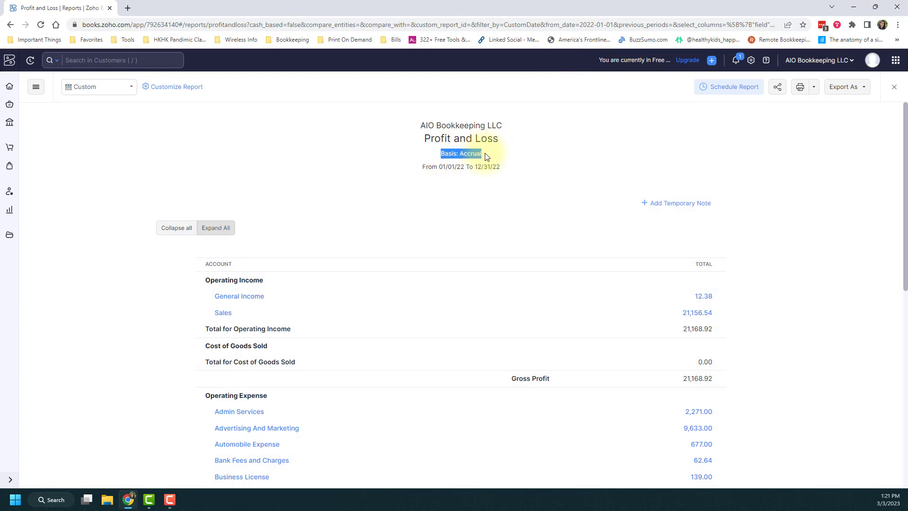
pyautogui.click(486, 156)
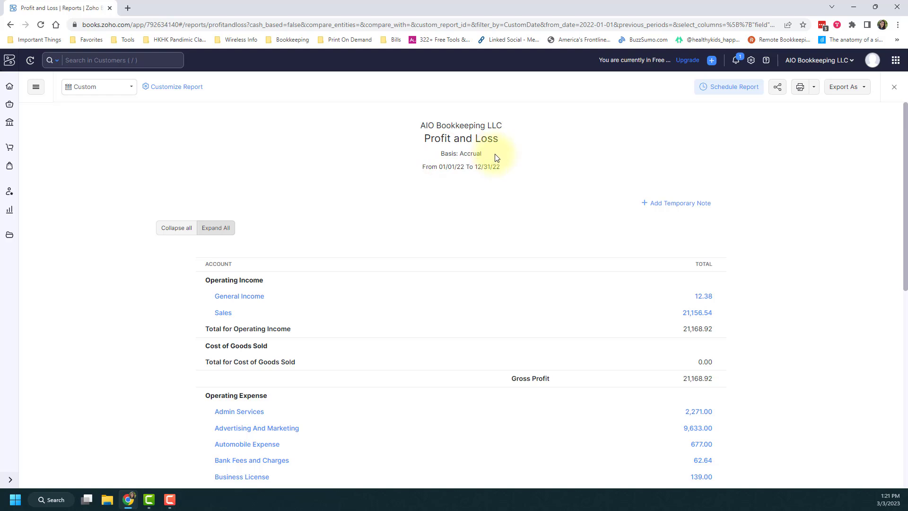
pyautogui.moveTo(416, 162)
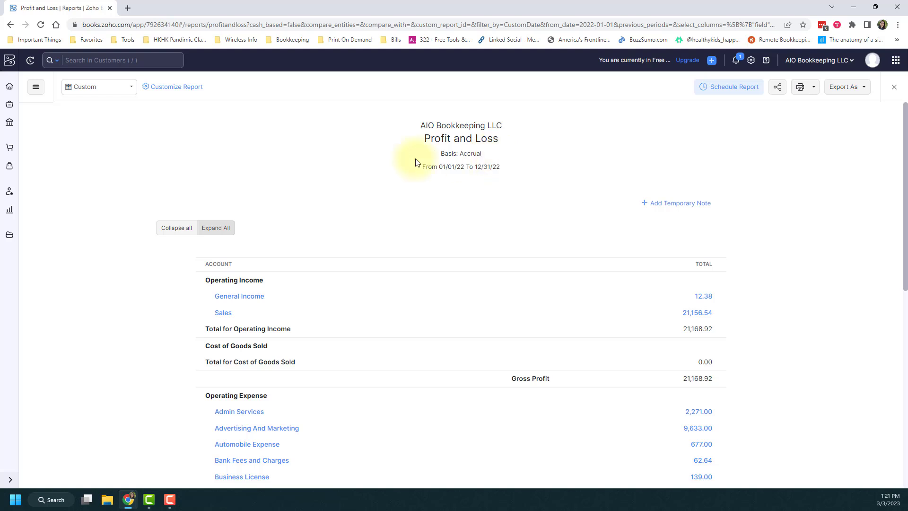
pyautogui.click(129, 87)
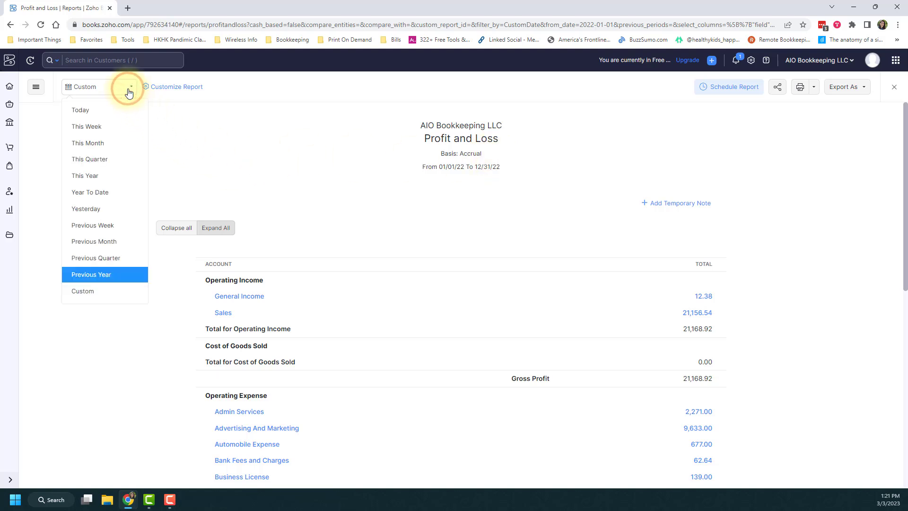
pyautogui.moveTo(126, 111)
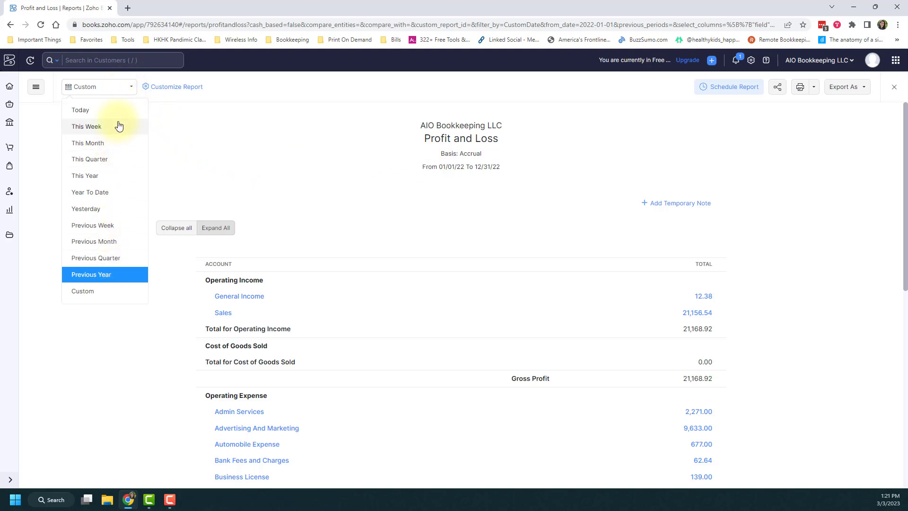
pyautogui.moveTo(115, 259)
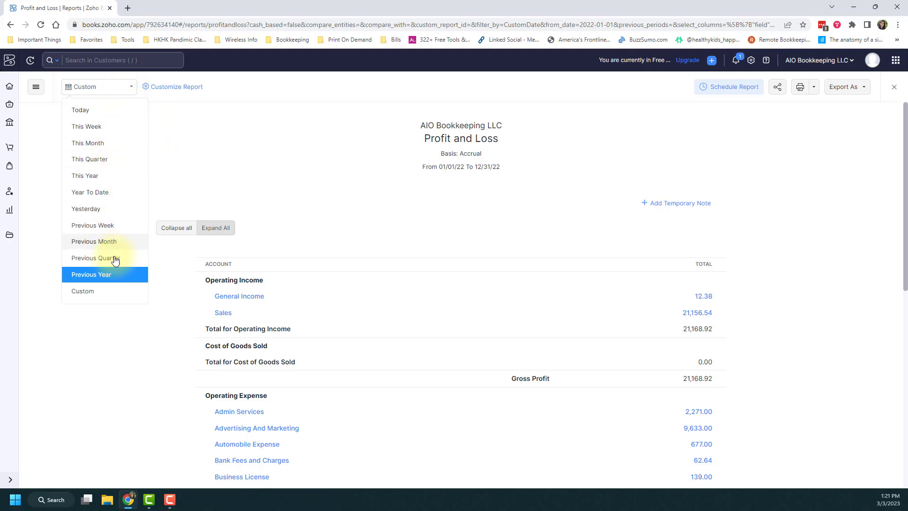
pyautogui.moveTo(101, 295)
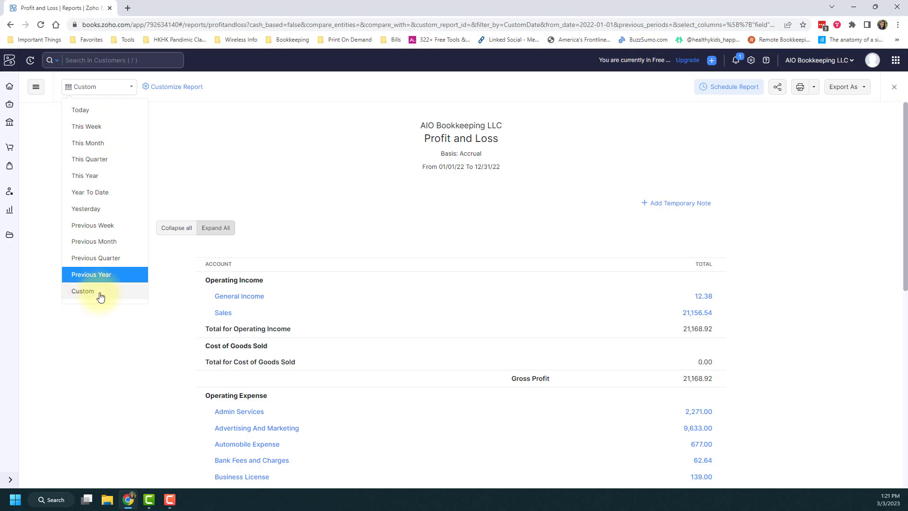
pyautogui.click(82, 290)
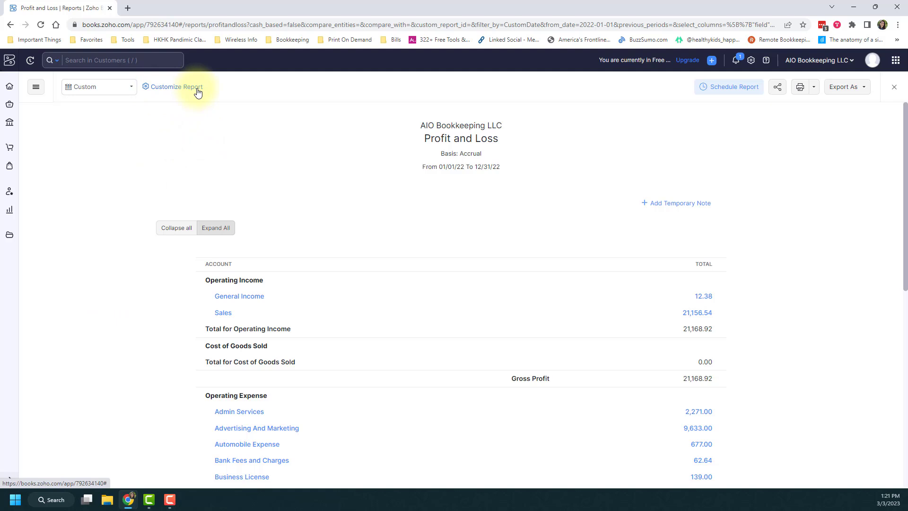
pyautogui.moveTo(723, 93)
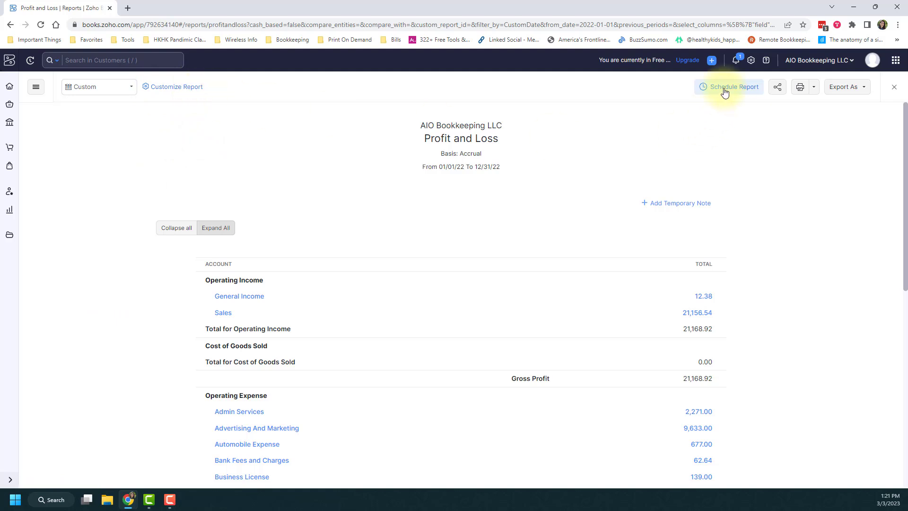
pyautogui.click(732, 86)
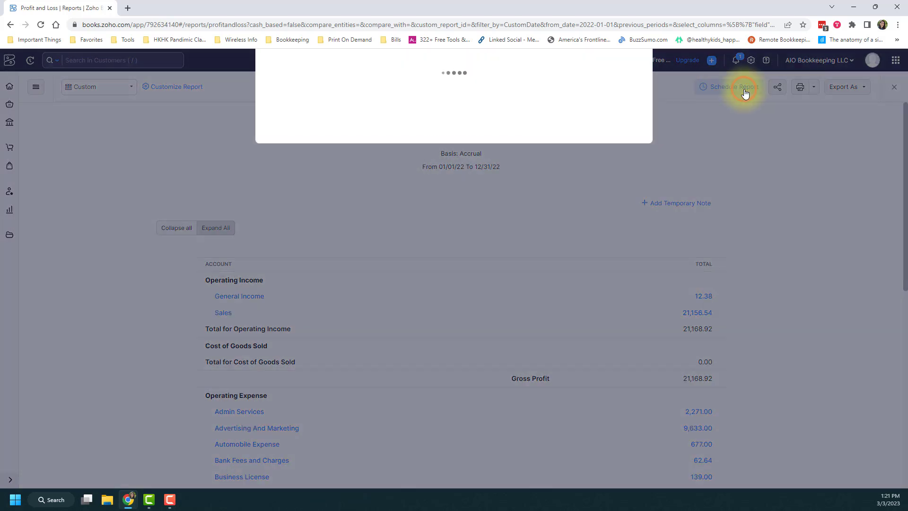
pyautogui.click(743, 87)
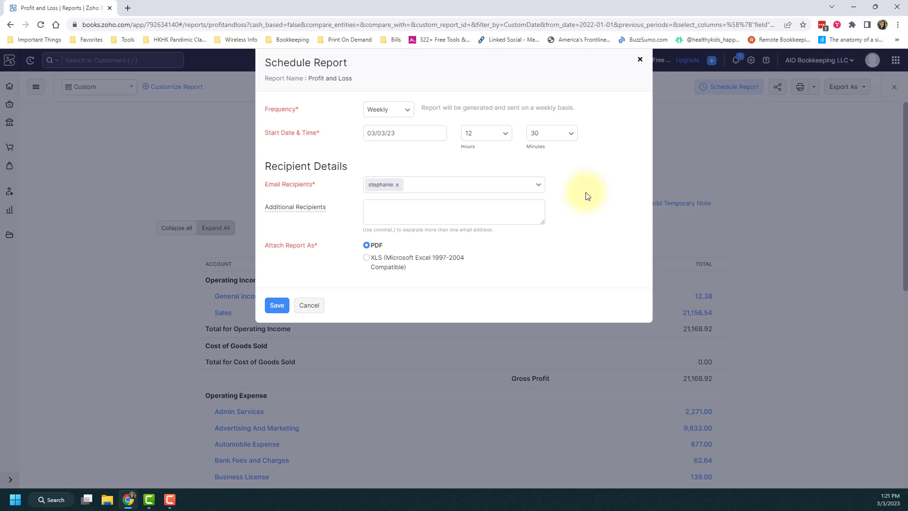
pyautogui.moveTo(588, 195)
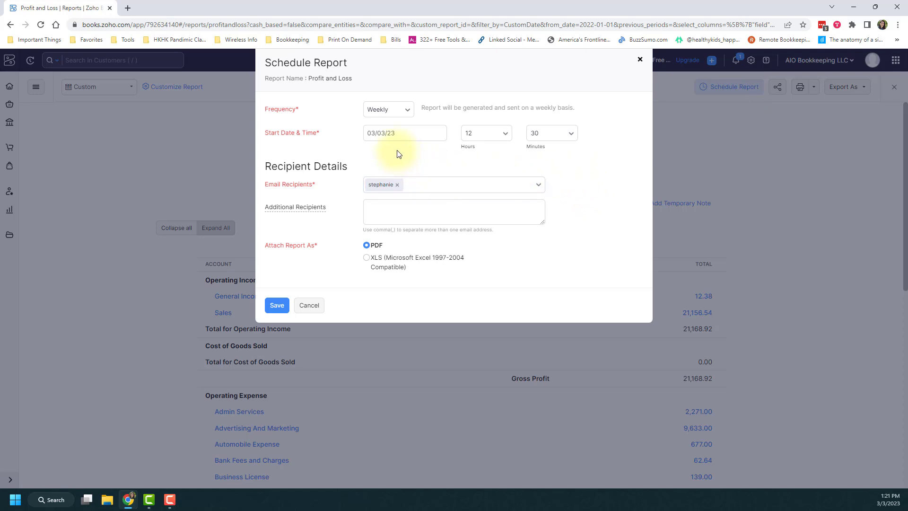
pyautogui.click(387, 109)
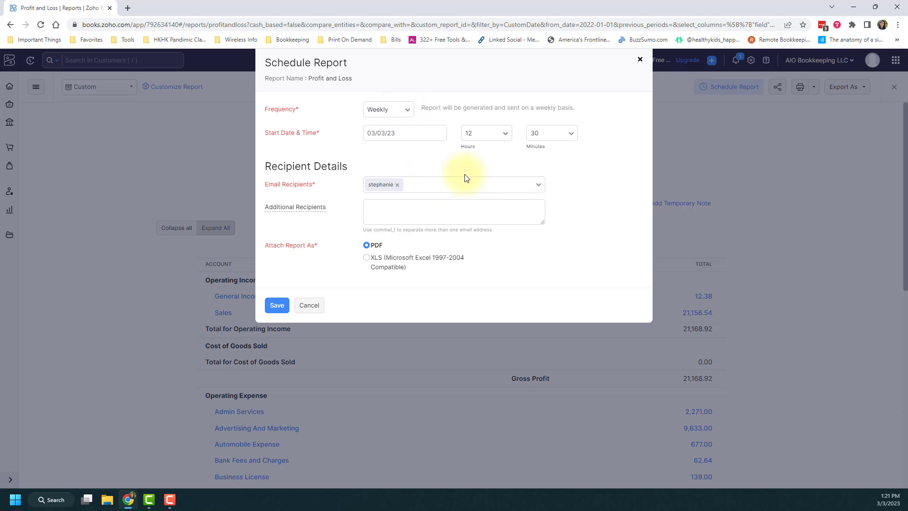
pyautogui.moveTo(379, 273)
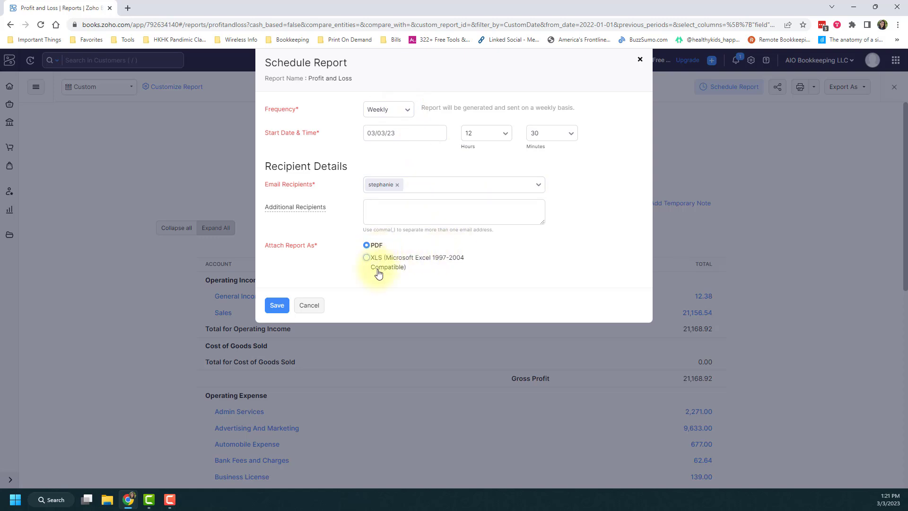
pyautogui.moveTo(648, 62)
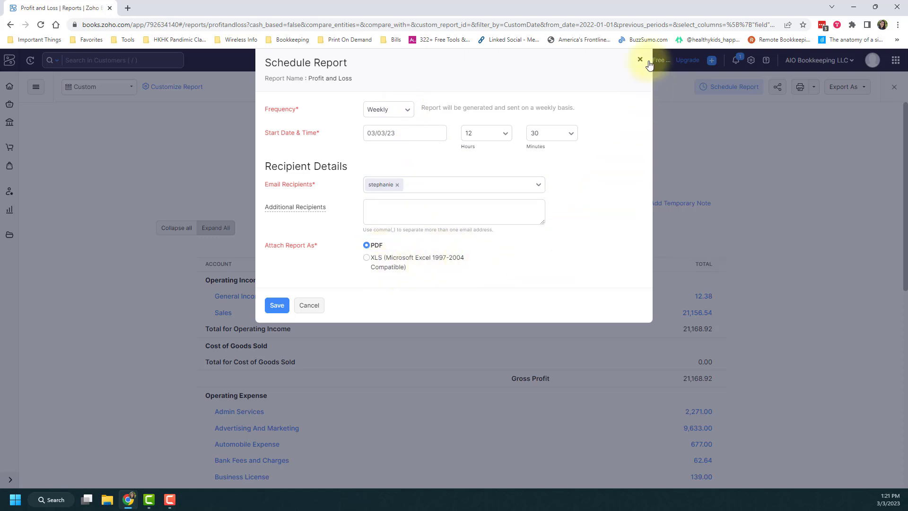
pyautogui.click(639, 60)
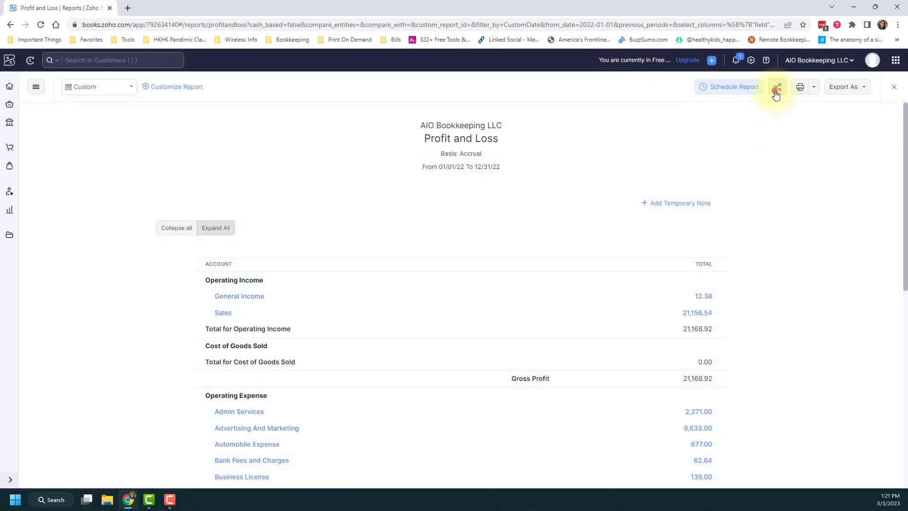
pyautogui.click(775, 86)
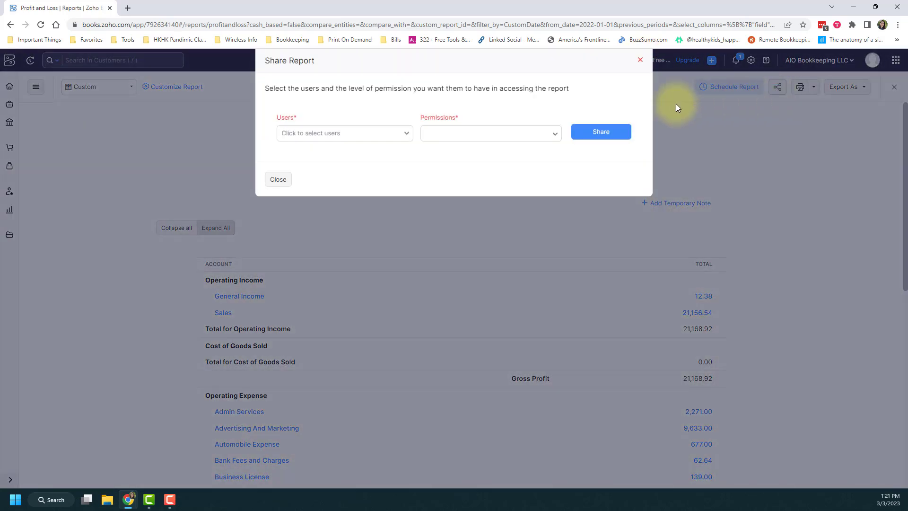
pyautogui.click(278, 179)
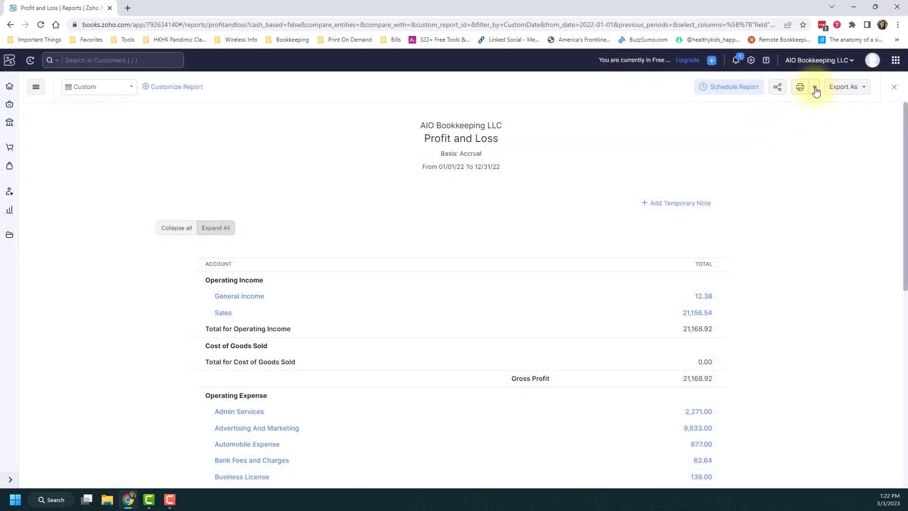
pyautogui.click(800, 87)
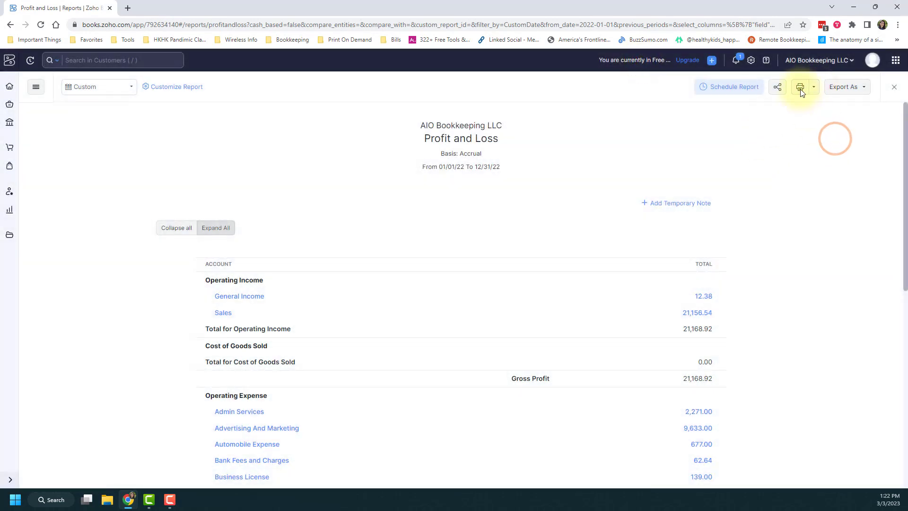
pyautogui.click(844, 87)
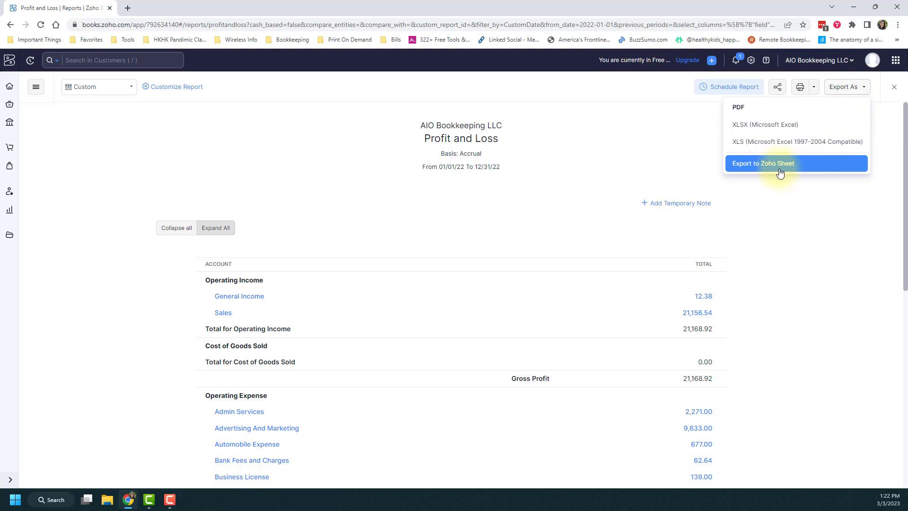
pyautogui.click(762, 162)
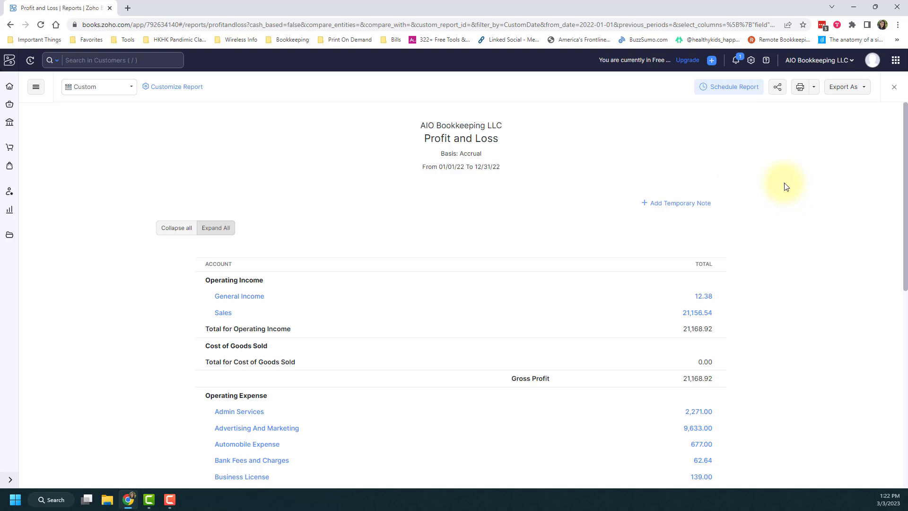
pyautogui.scroll(-3)
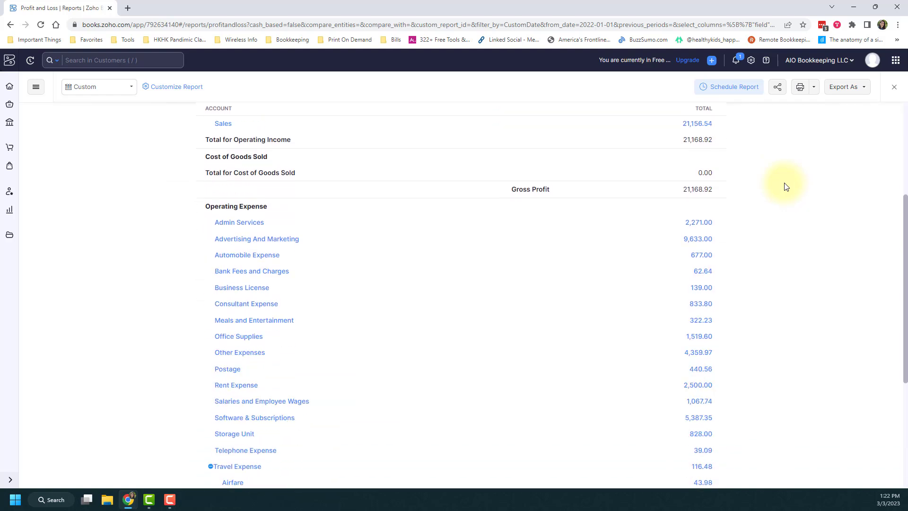
pyautogui.scroll(3)
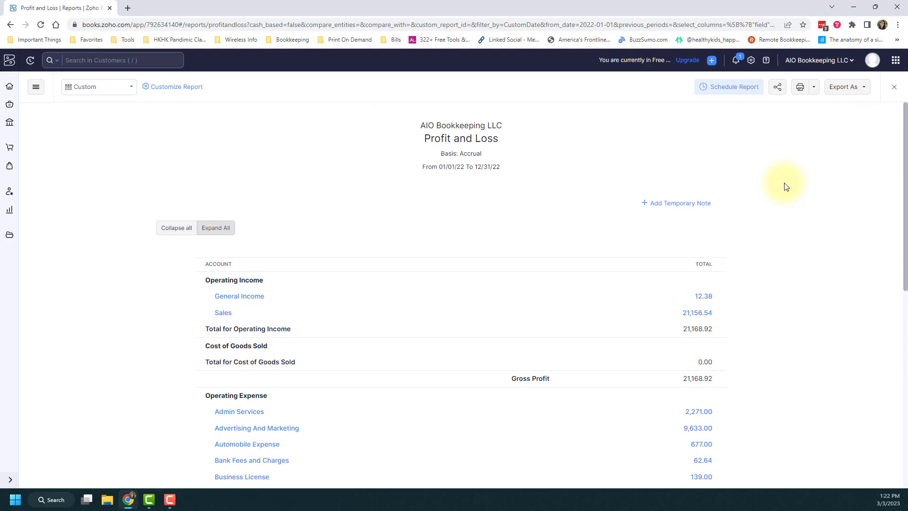